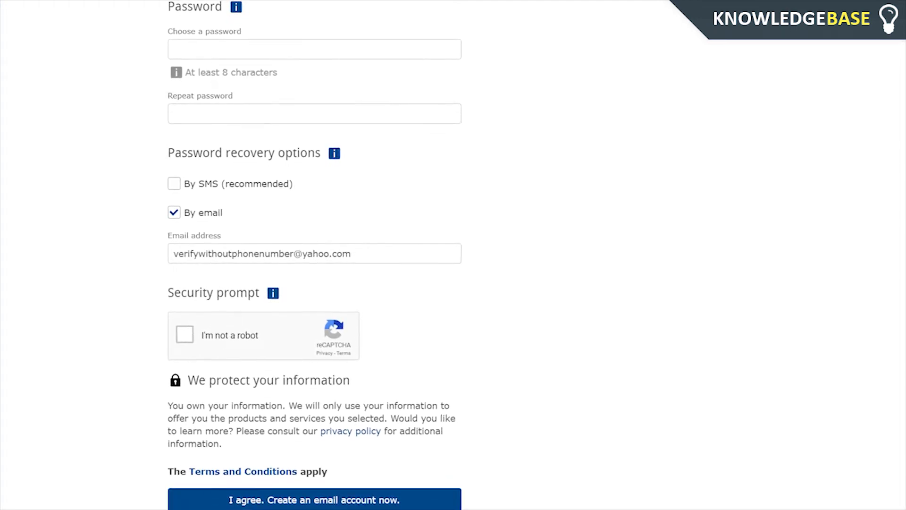
Browse the mail.com homepage and start a new account registration via Sign up.
{"action": "scroll", "scroll_direction": "down", "scroll_amount": 3}
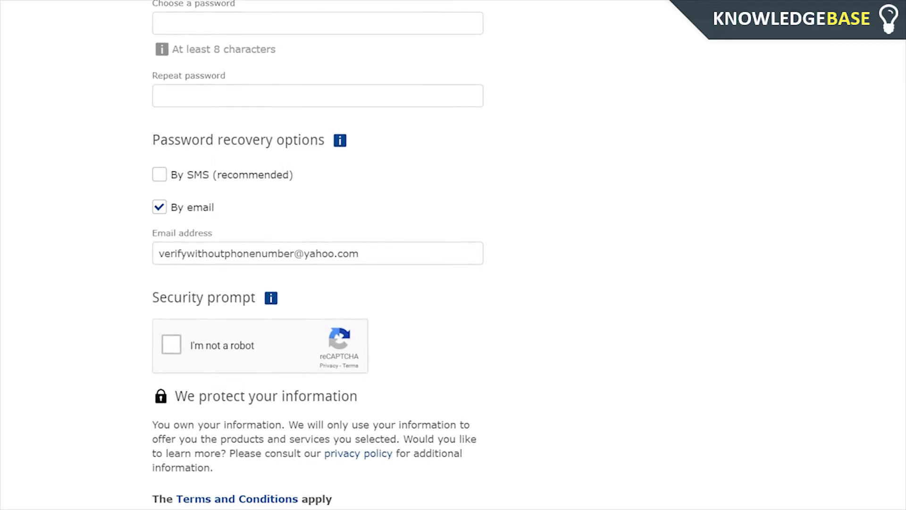
{"action": "scroll", "scroll_direction": "down", "scroll_amount": 3}
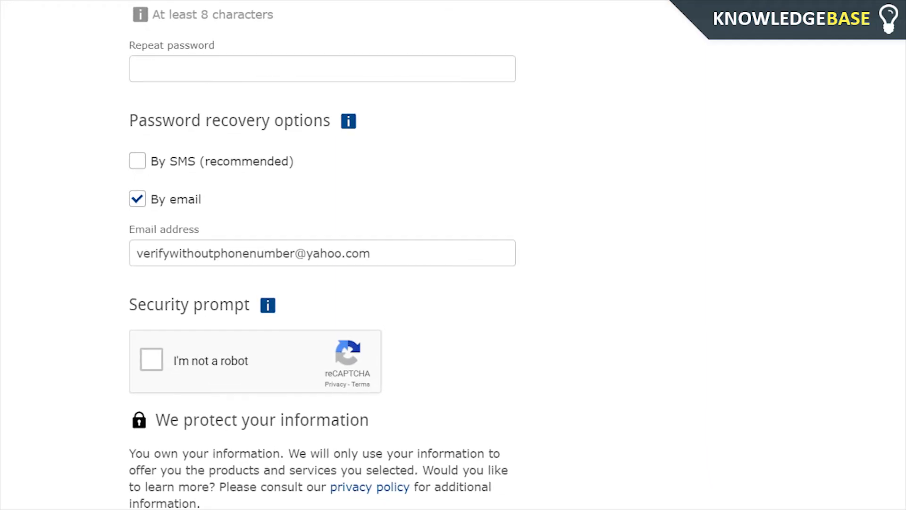
{"action": "scroll", "scroll_direction": "down", "scroll_amount": 3}
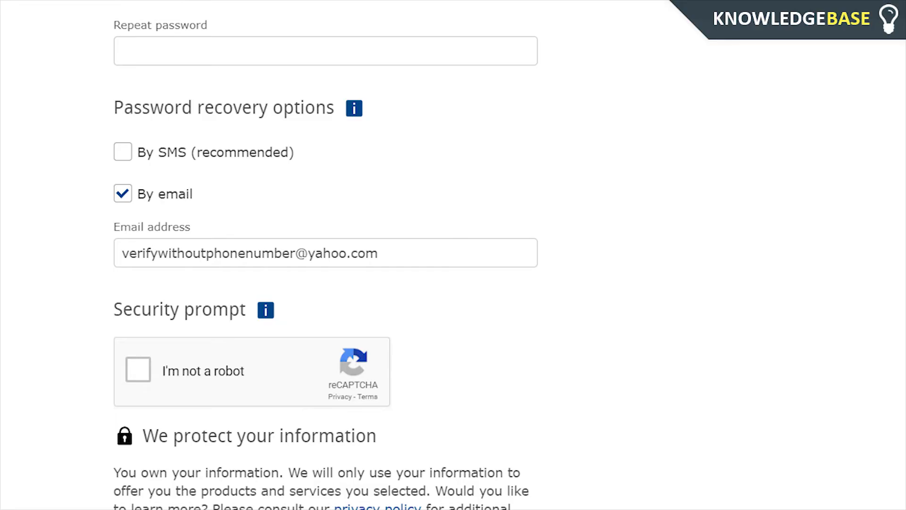
{"action": "scroll", "scroll_direction": "down", "scroll_amount": 3}
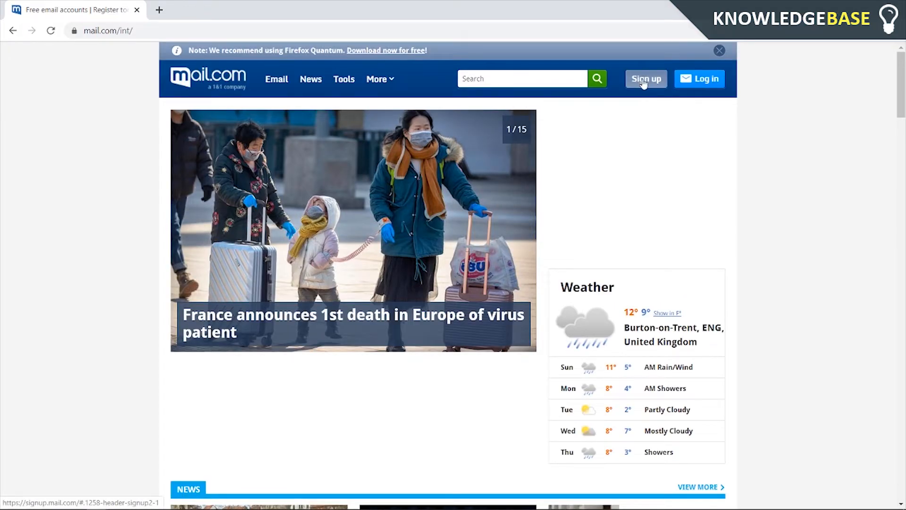
{"action": "left_click", "coordinate": [645, 78]}
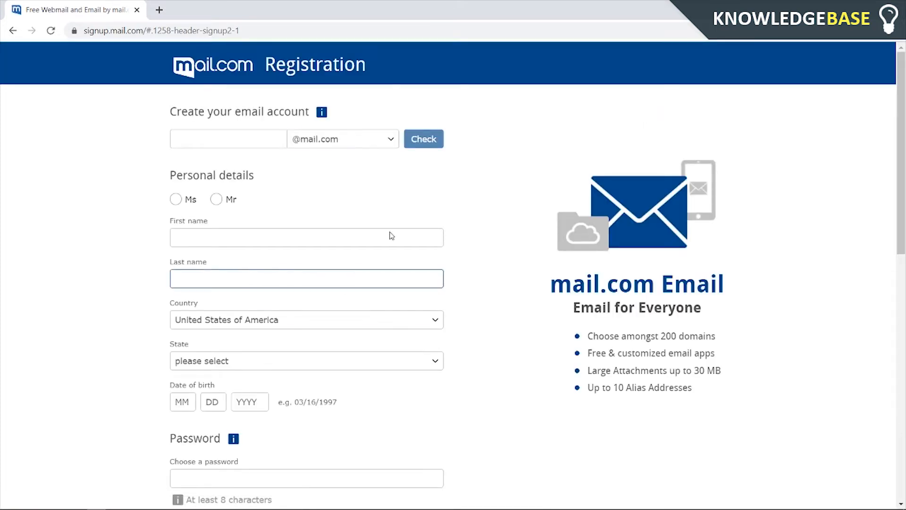
Focus the email name field and move down to the password recovery options.
{"action": "left_click", "coordinate": [228, 139]}
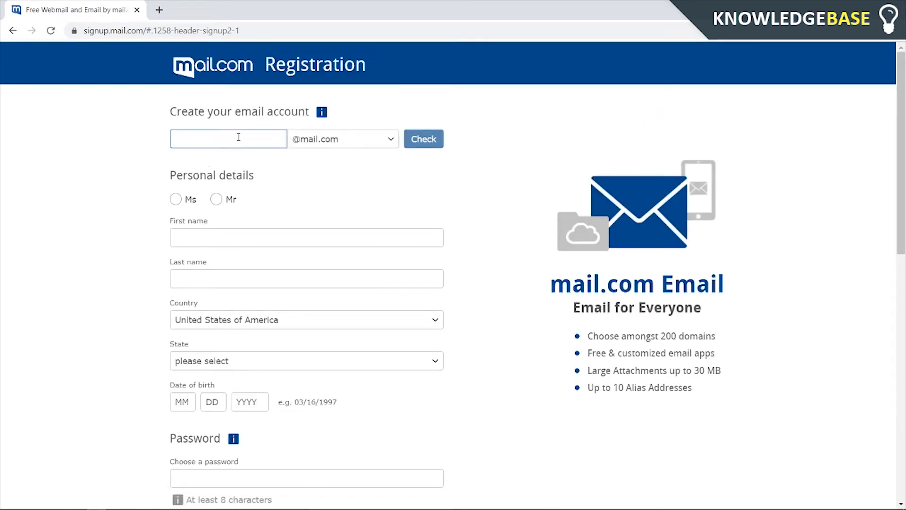
{"action": "scroll", "scroll_direction": "down", "scroll_amount": 3}
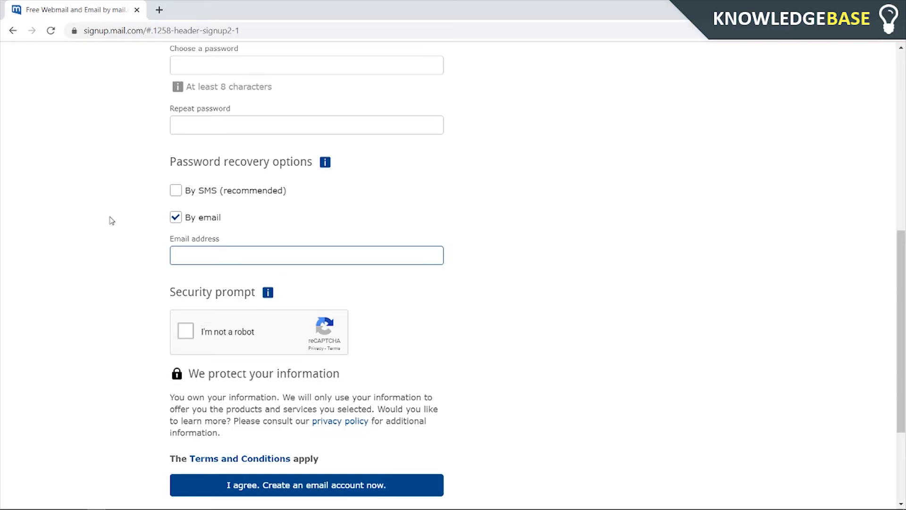
{"action": "mouse_move", "coordinate": [207, 212]}
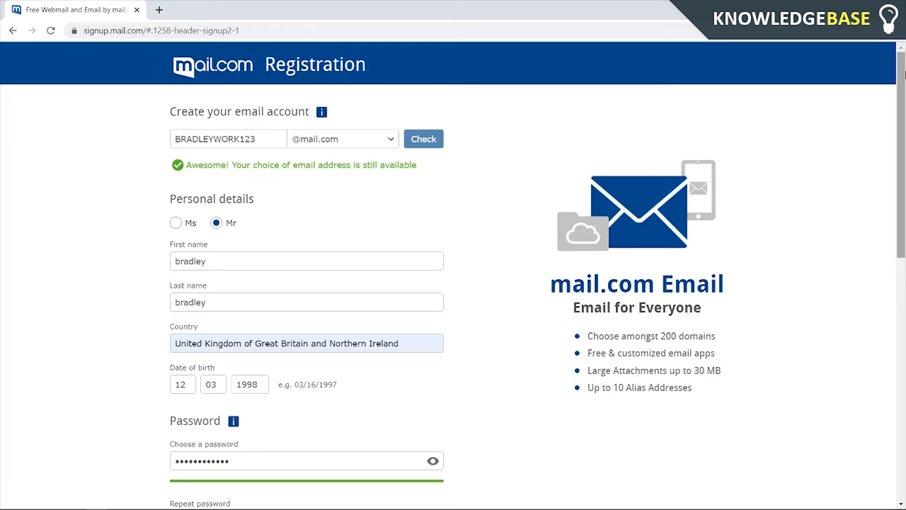
Activate the newly created account and open its inbox showing the welcome email.
{"action": "scroll", "scroll_direction": "down", "scroll_amount": 3}
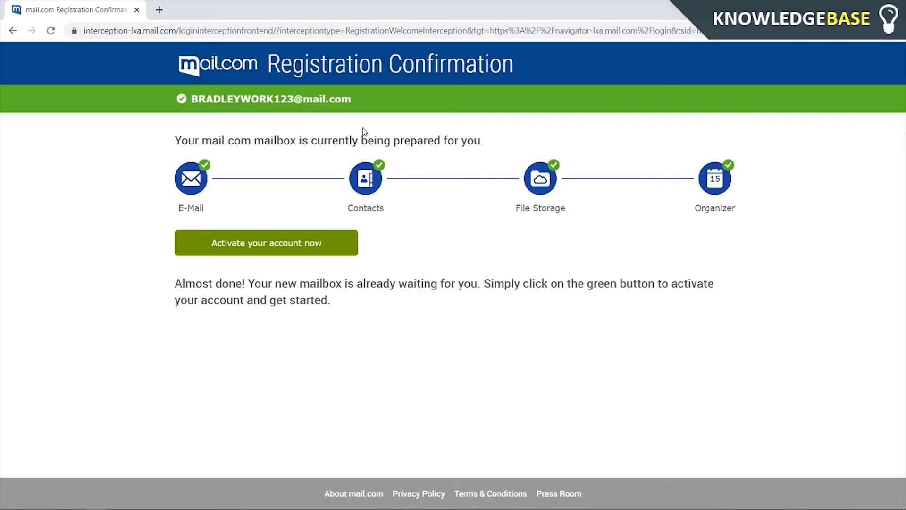
{"action": "left_click", "coordinate": [266, 242]}
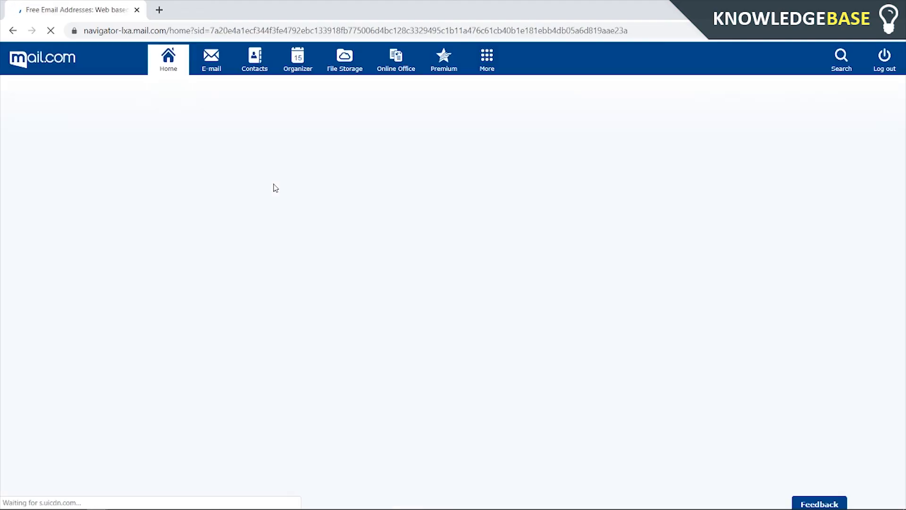
{"action": "left_click", "coordinate": [211, 59]}
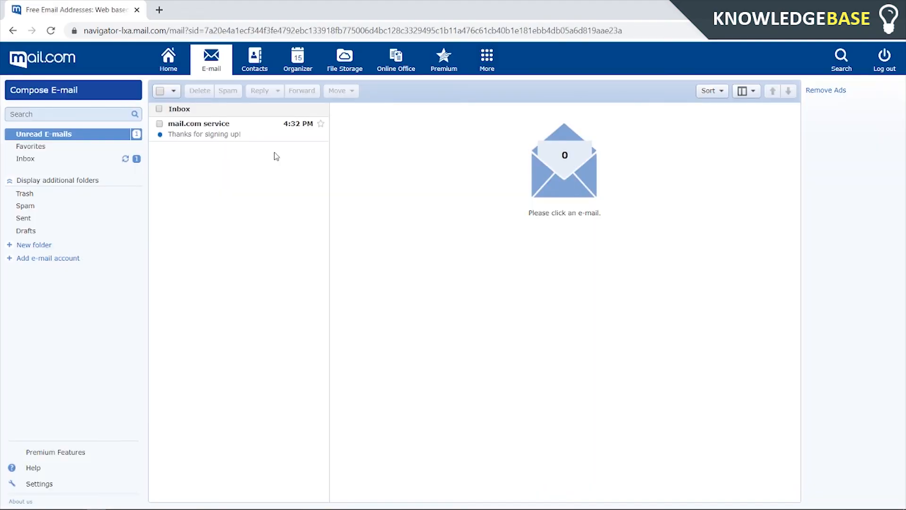